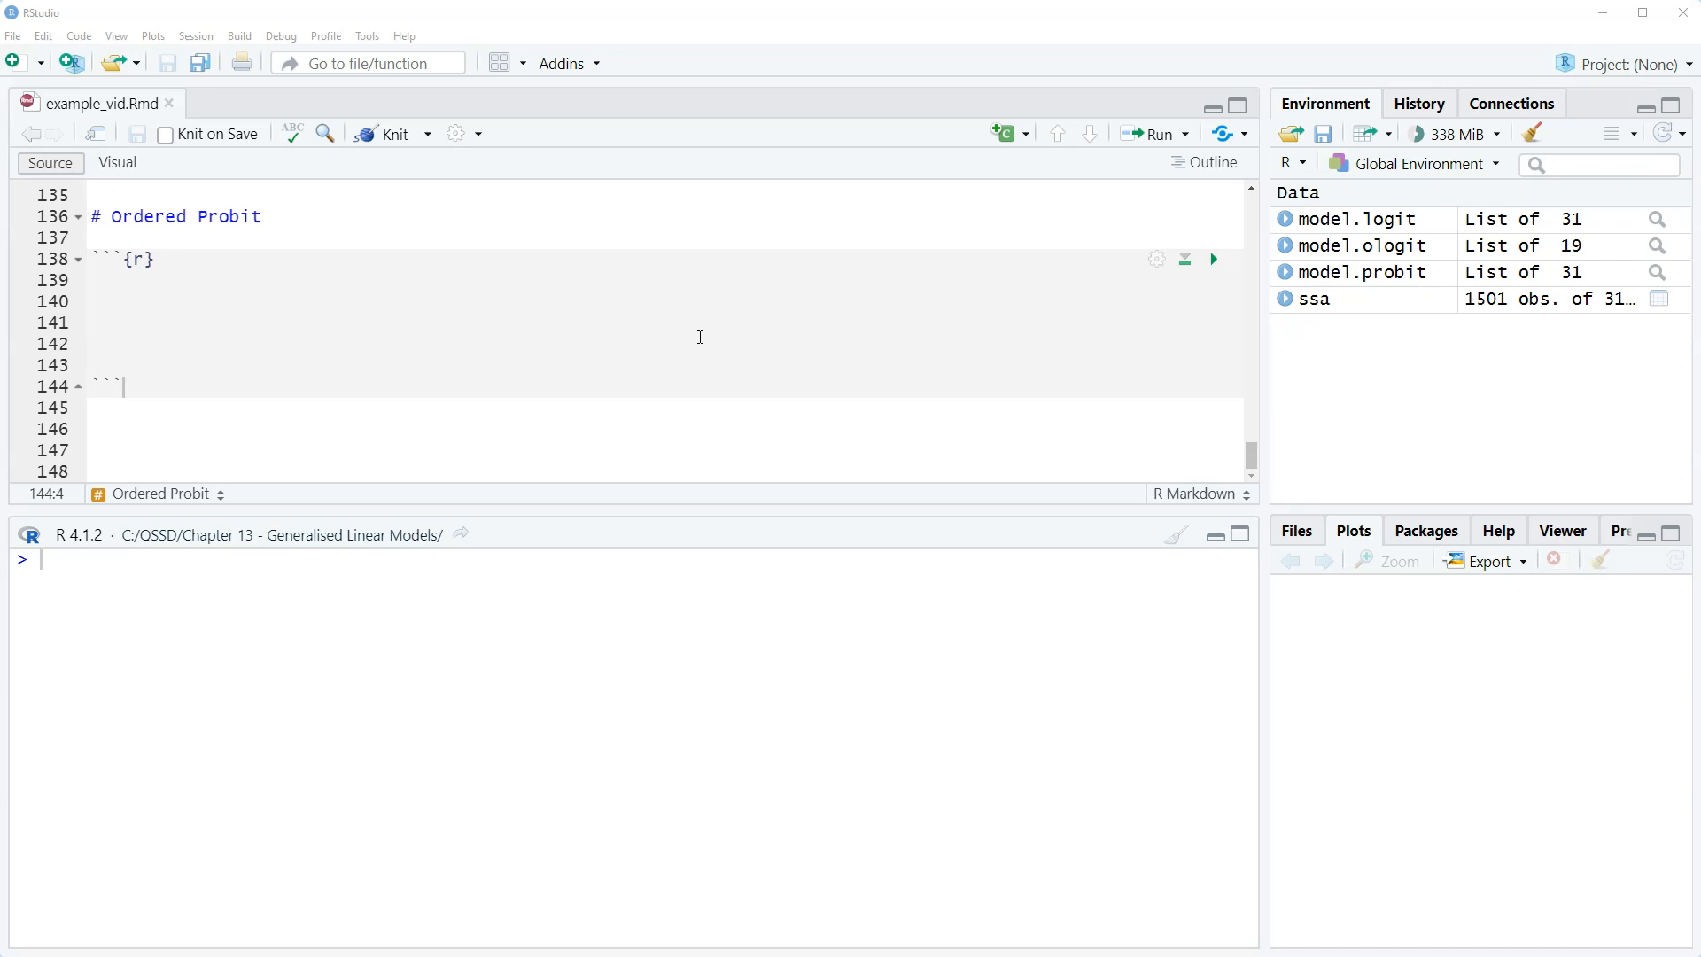
{"action": "mouse_move", "coordinate": [592, 320]}
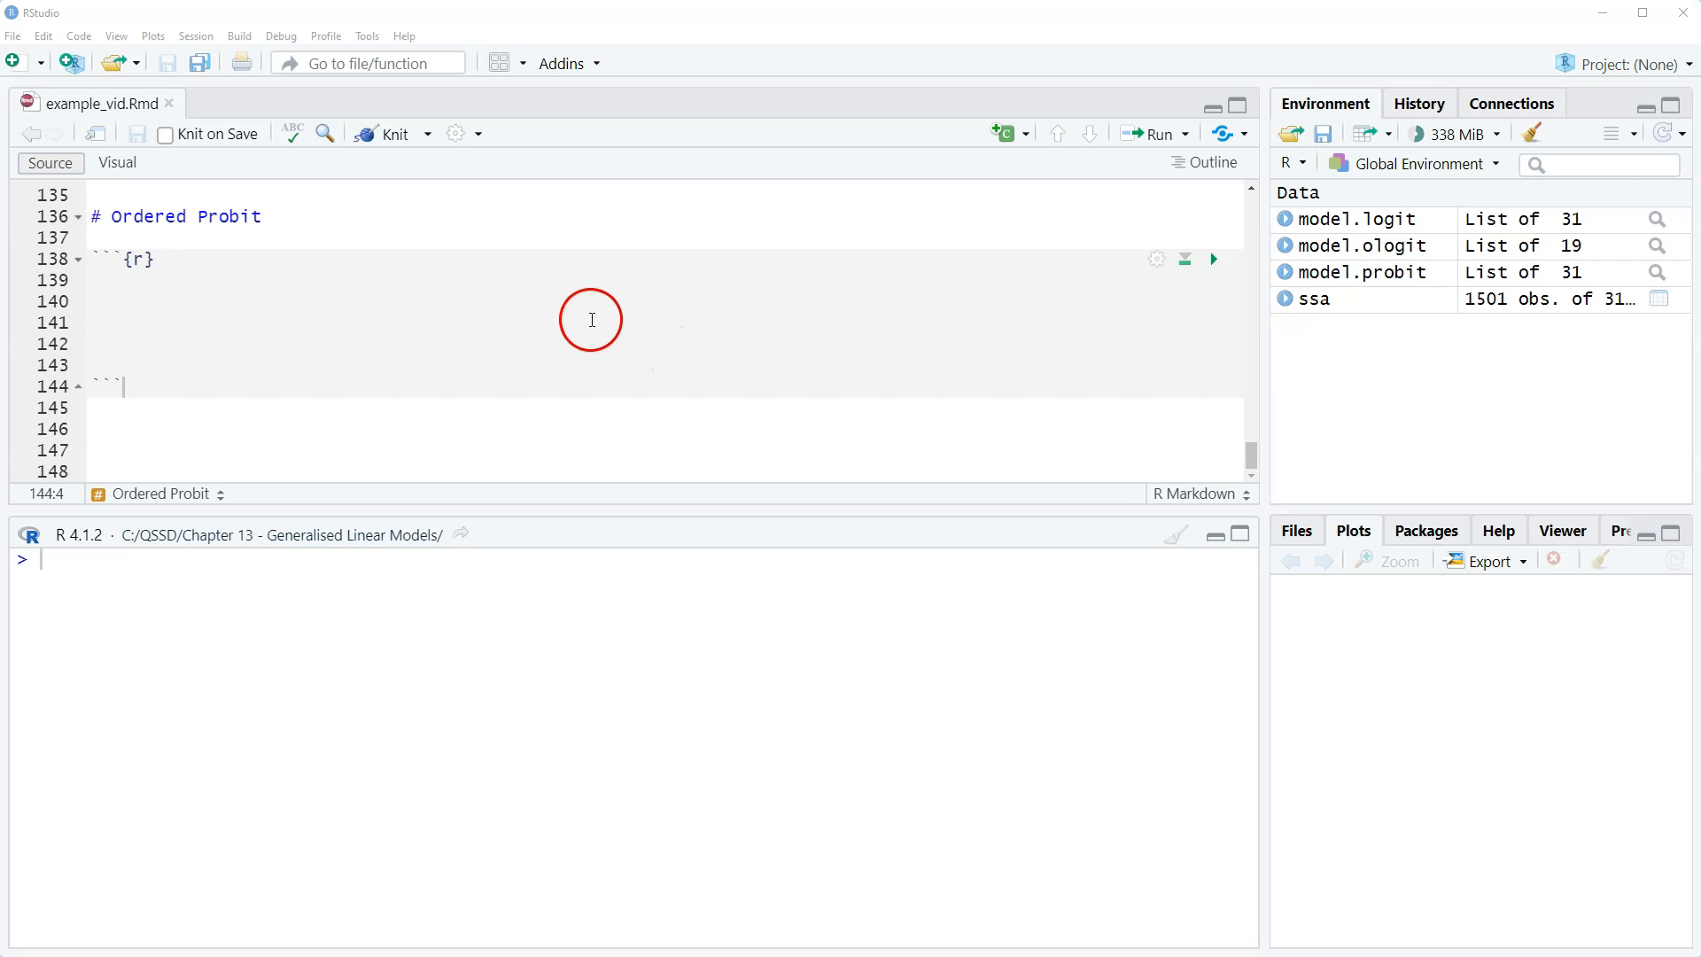
{"action": "mouse_move", "coordinate": [578, 332]}
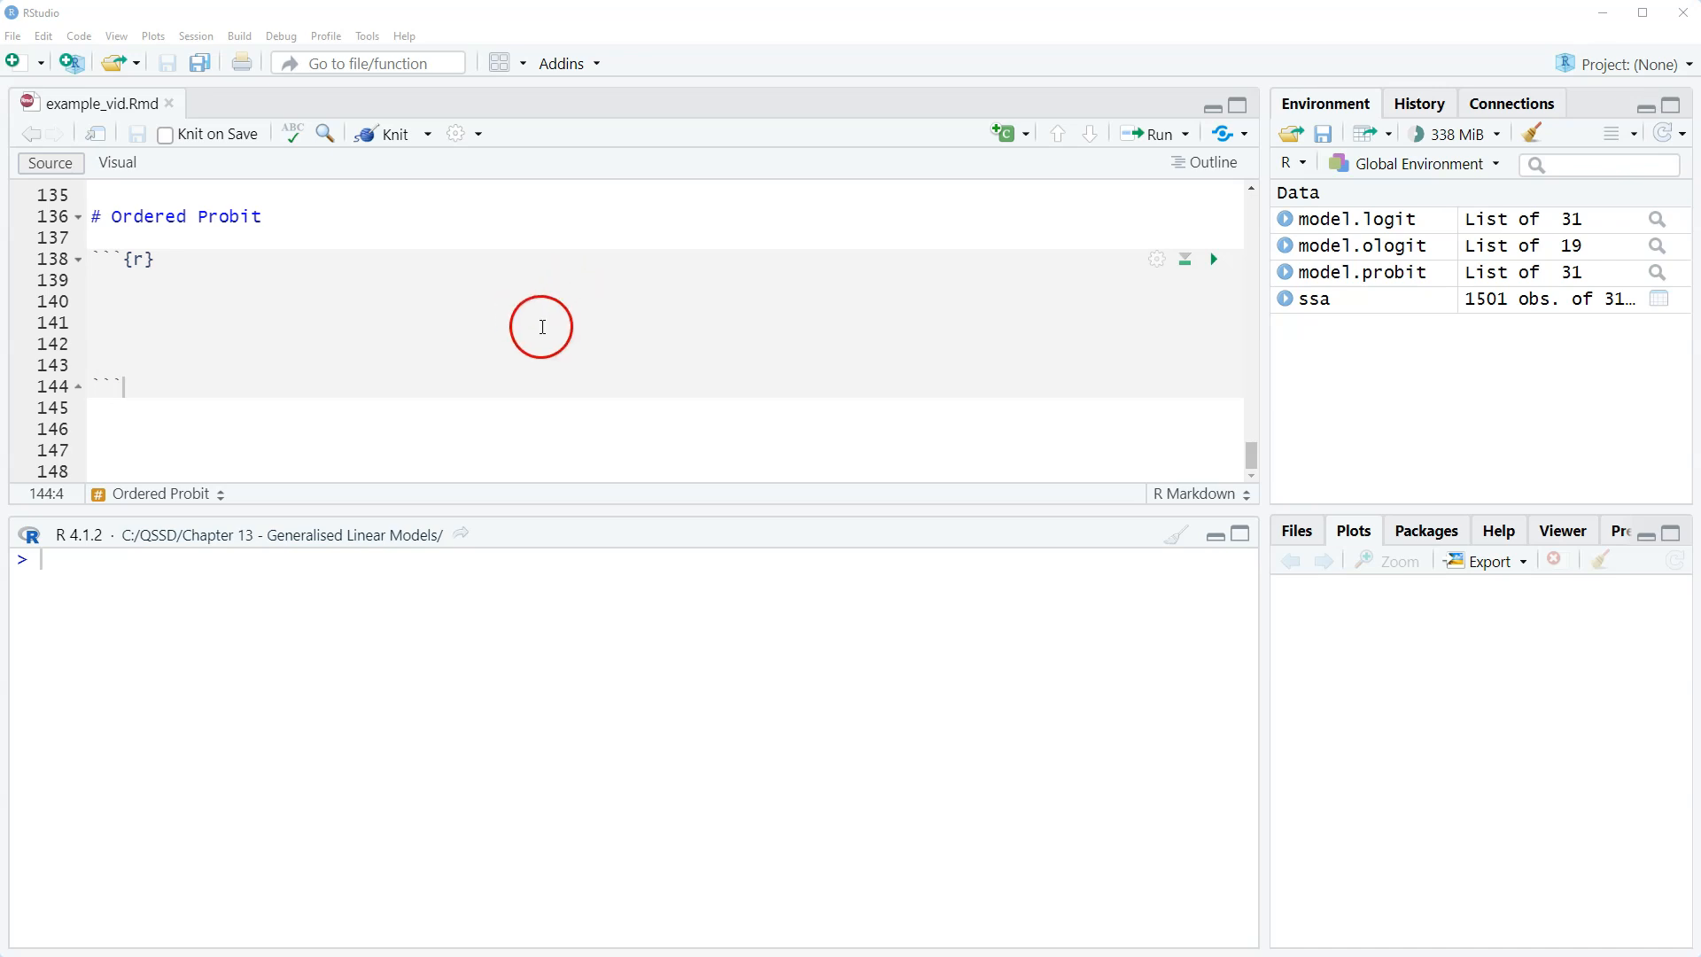
{"action": "mouse_move", "coordinate": [345, 335]}
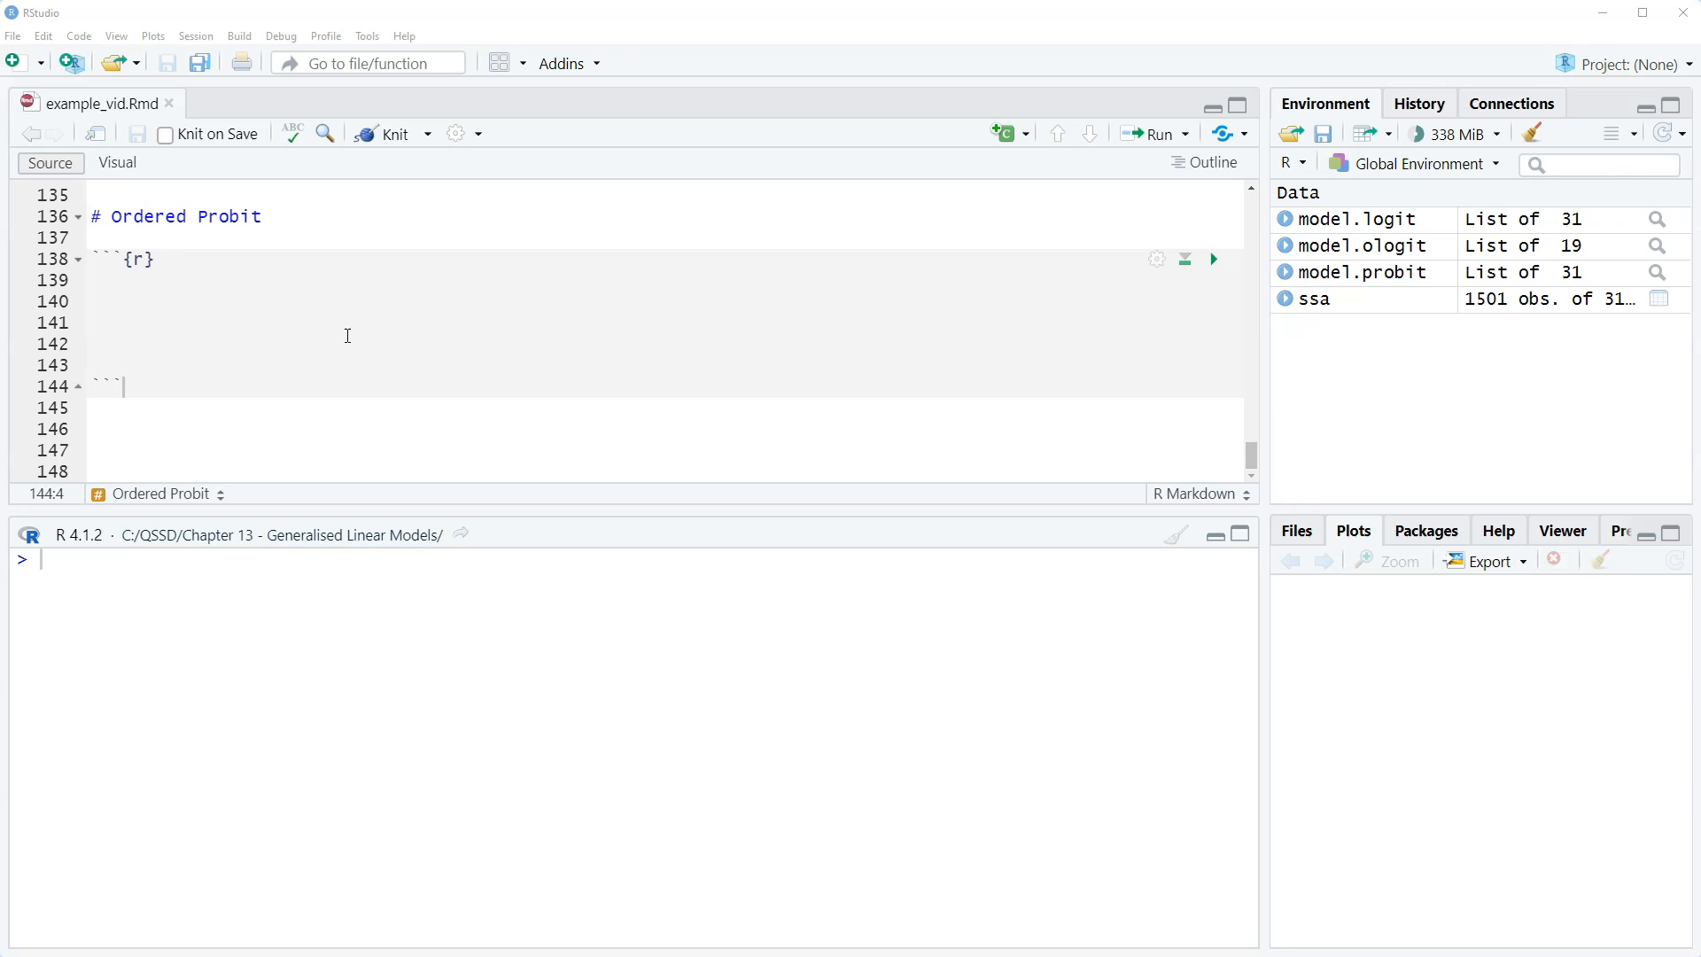
Step: Scroll to the Ordered Probit chunk and place the cursor on the model.ologit name
{"action": "scroll", "scroll_direction": "up", "scroll_amount": 3}
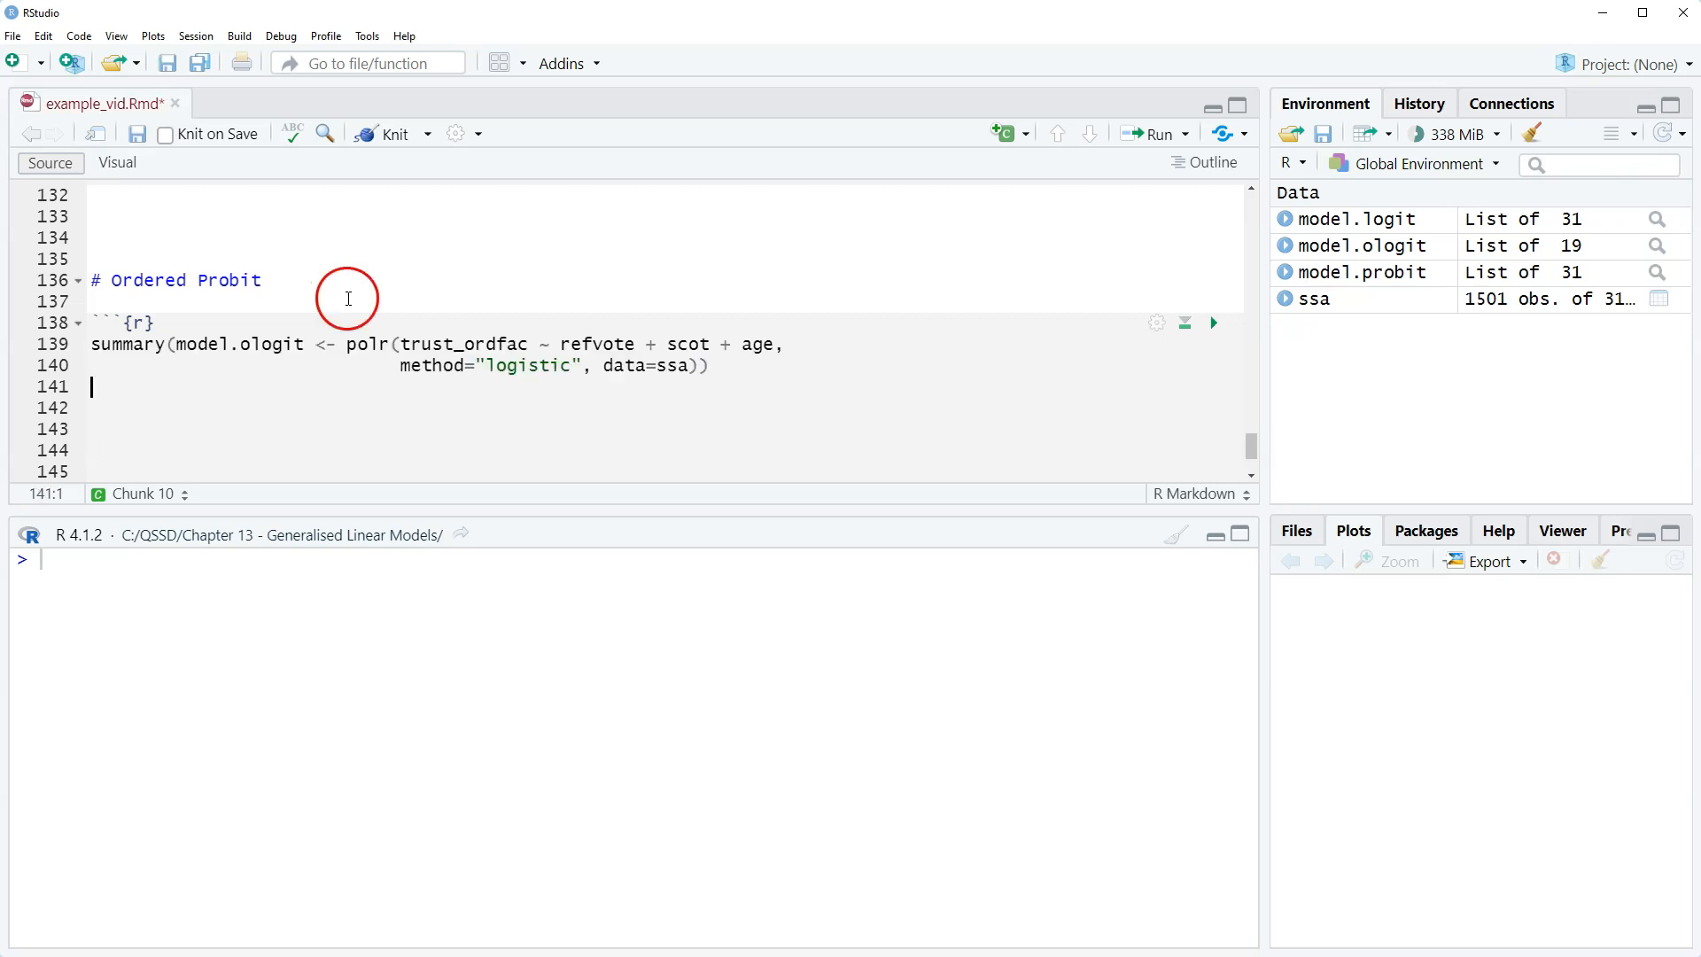
{"action": "left_click", "coordinate": [266, 345]}
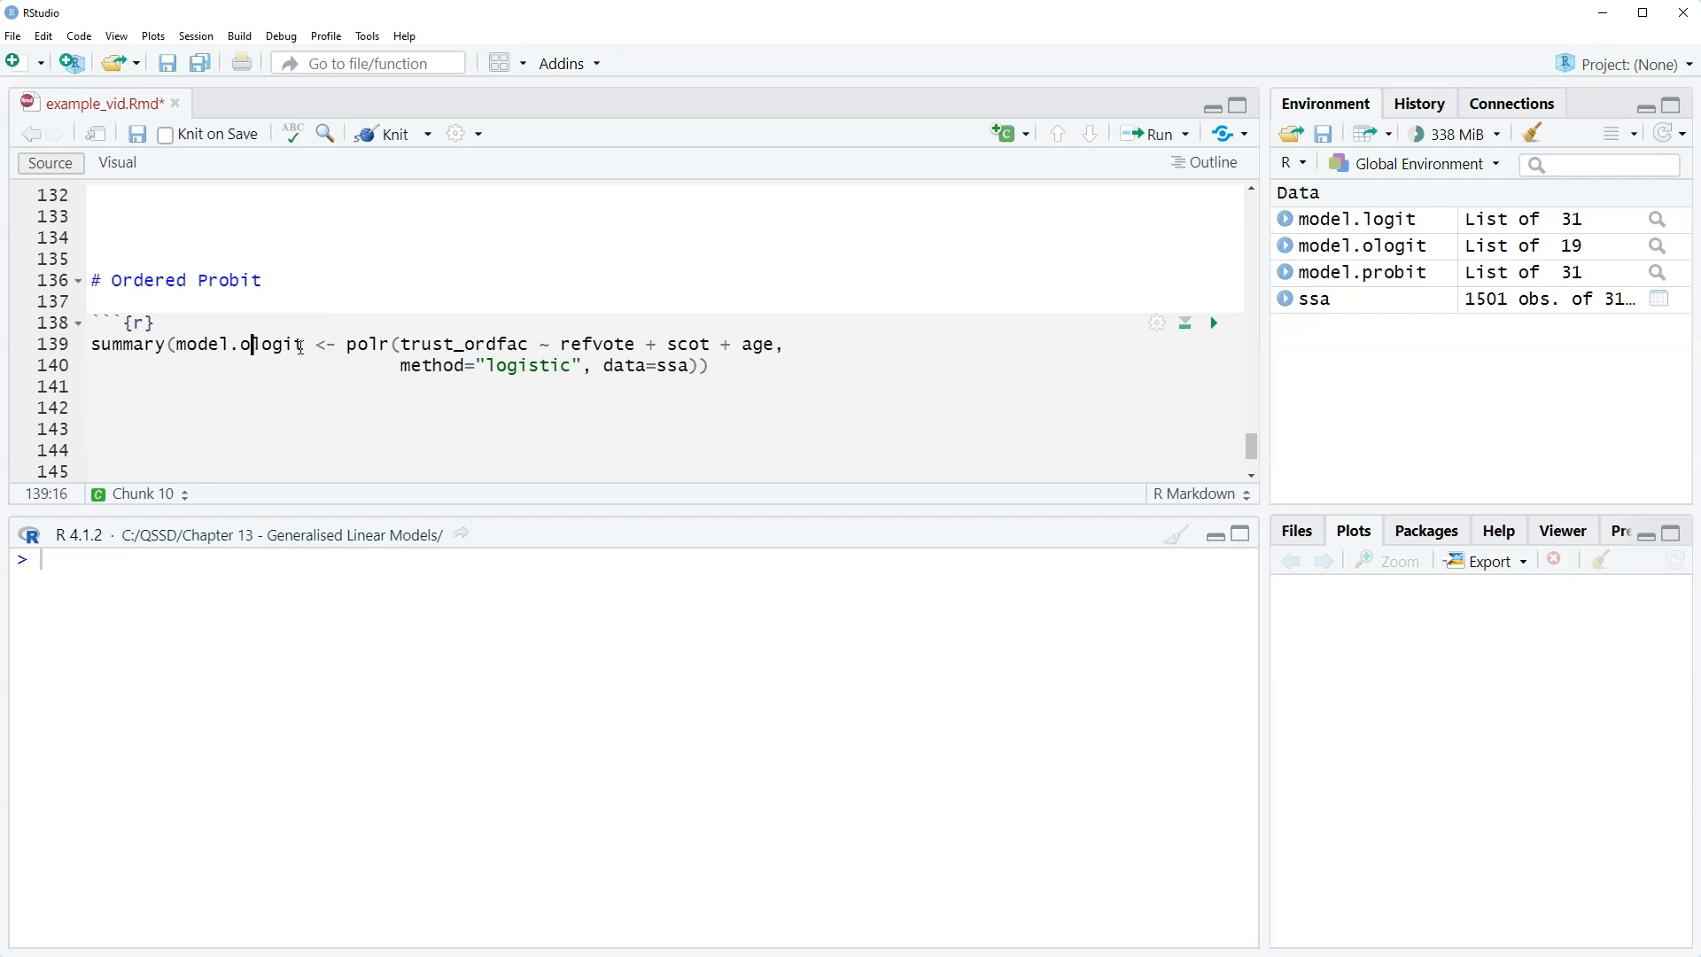
Step: Rename the model from model.ologit to model.oprobit
{"action": "double_click", "coordinate": [265, 344]}
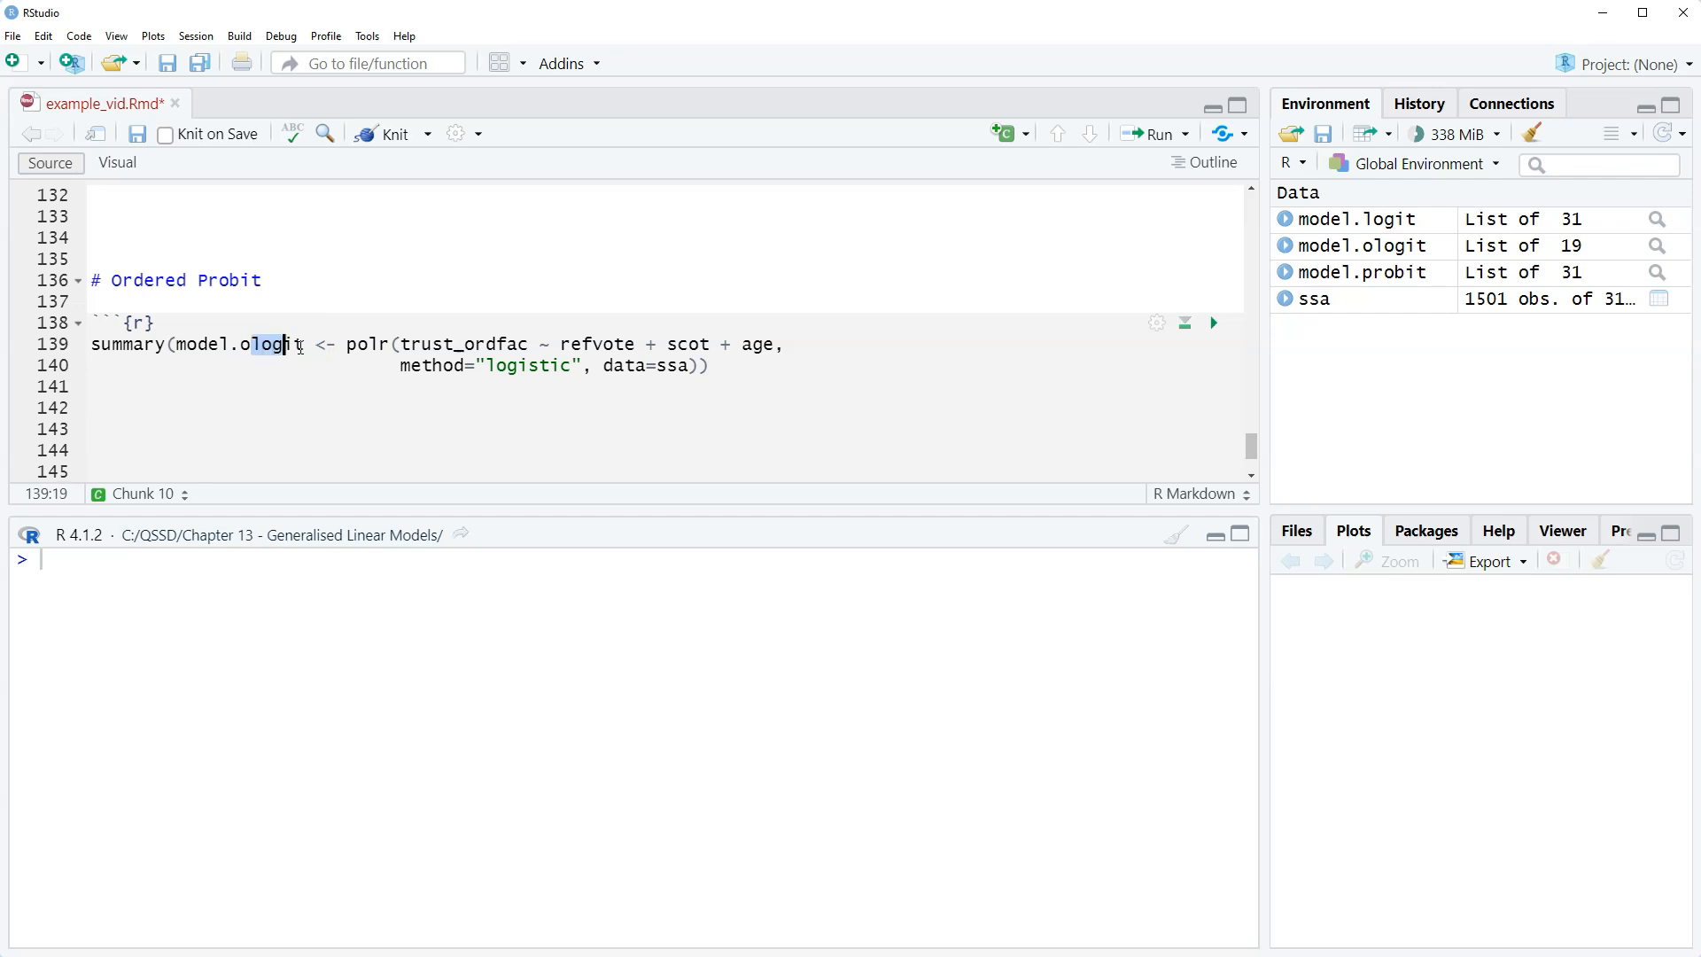
{"action": "type", "text": "oprob"}
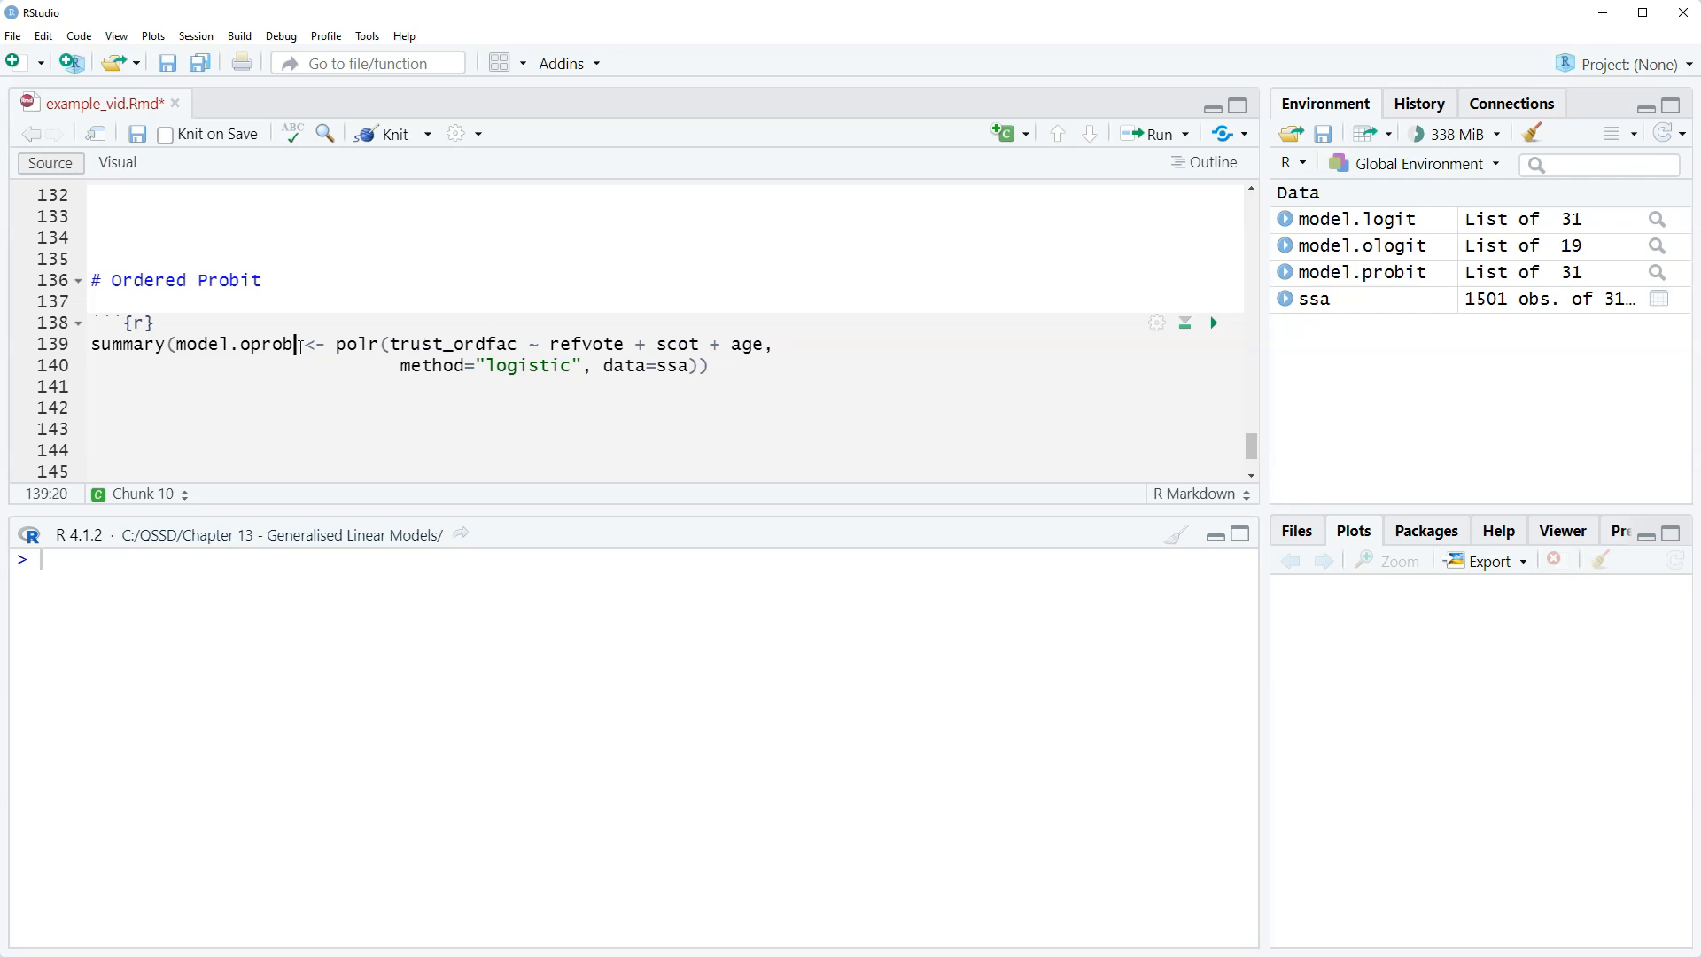
{"action": "type", "text": "it"}
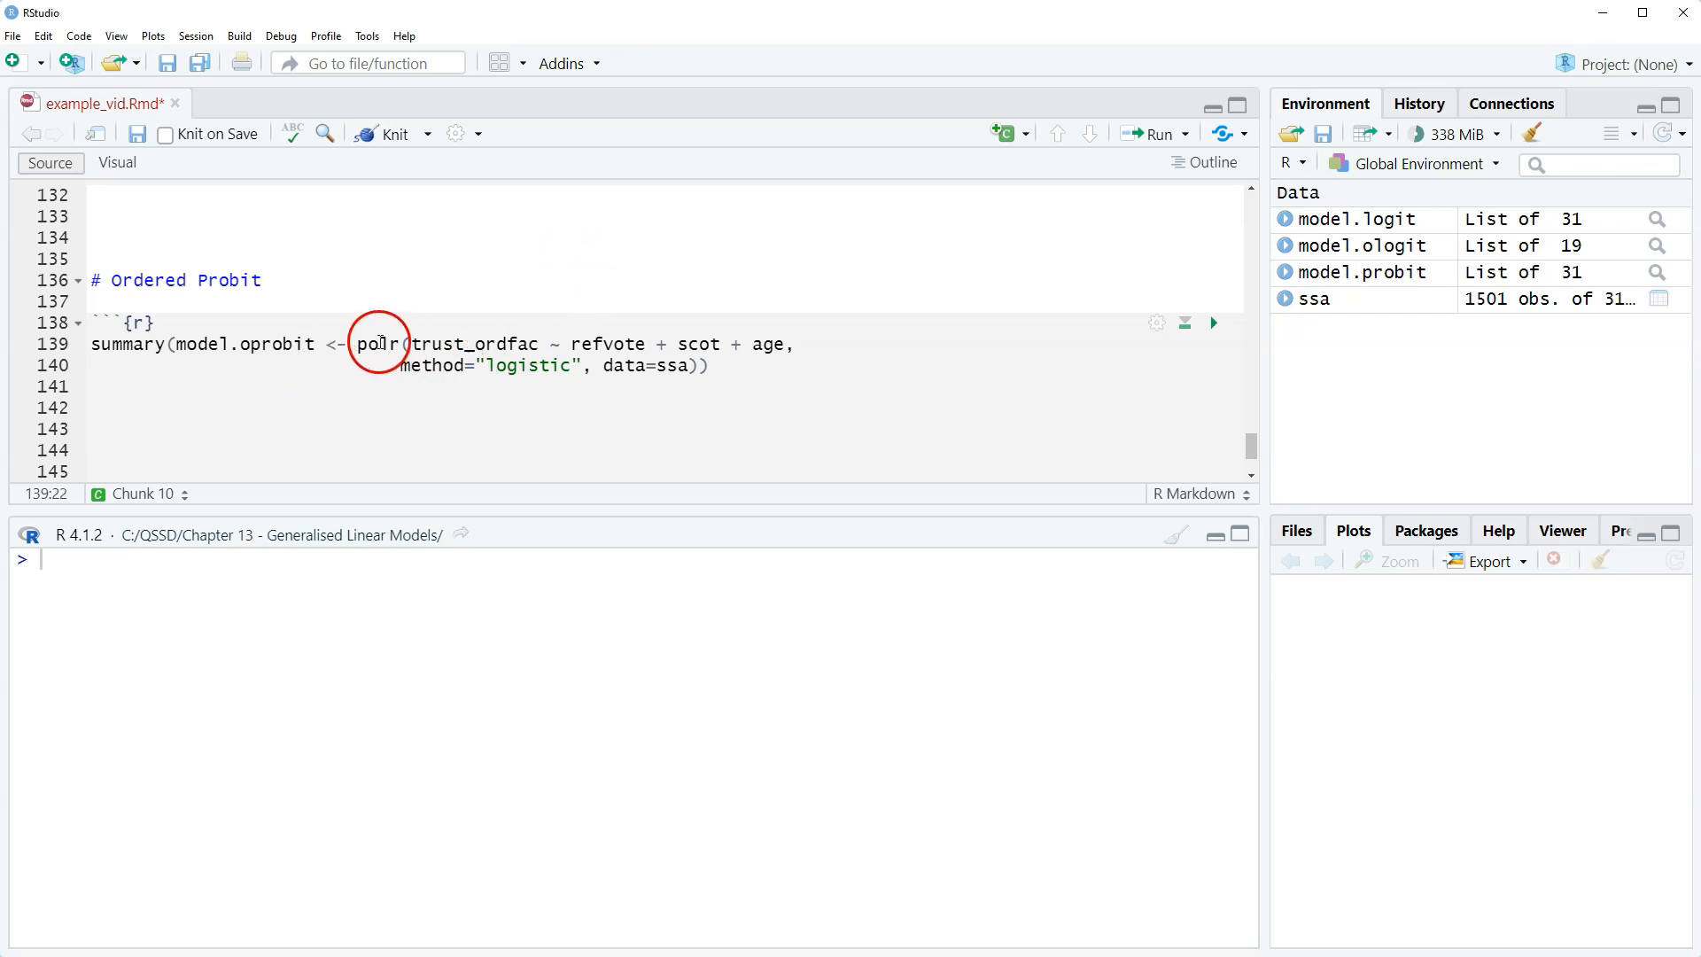
{"action": "mouse_move", "coordinate": [379, 344]}
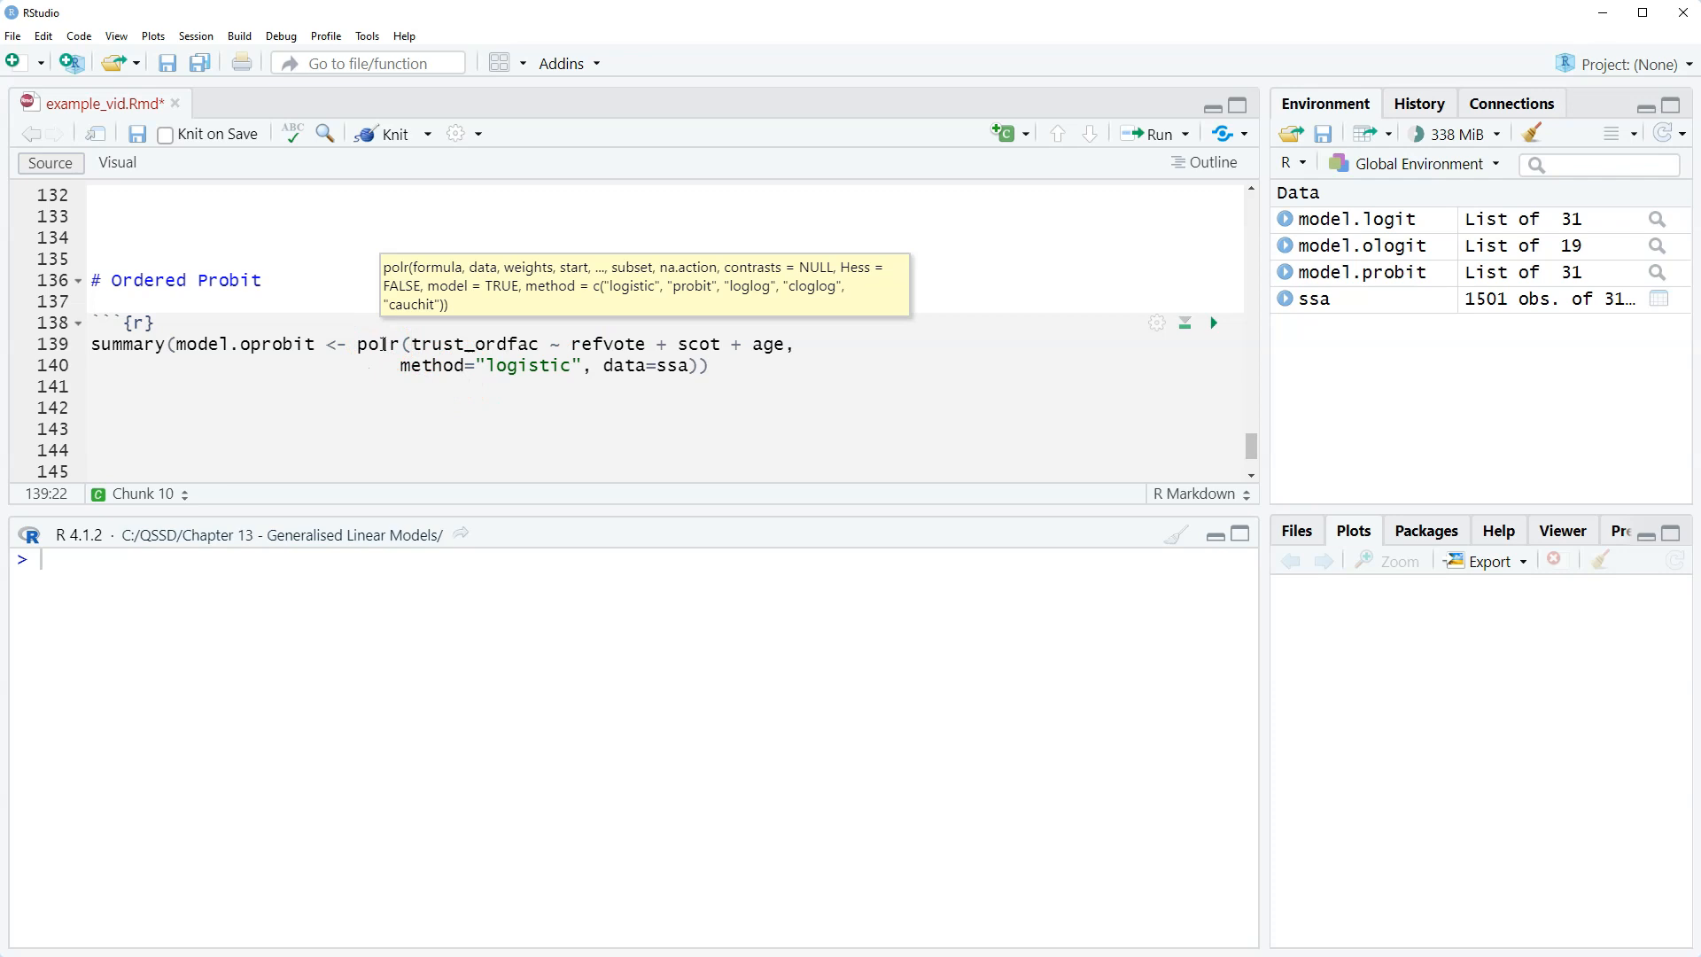
Step: Change the polr method argument from "logistic" to "probit"
{"action": "left_click", "coordinate": [486, 365]}
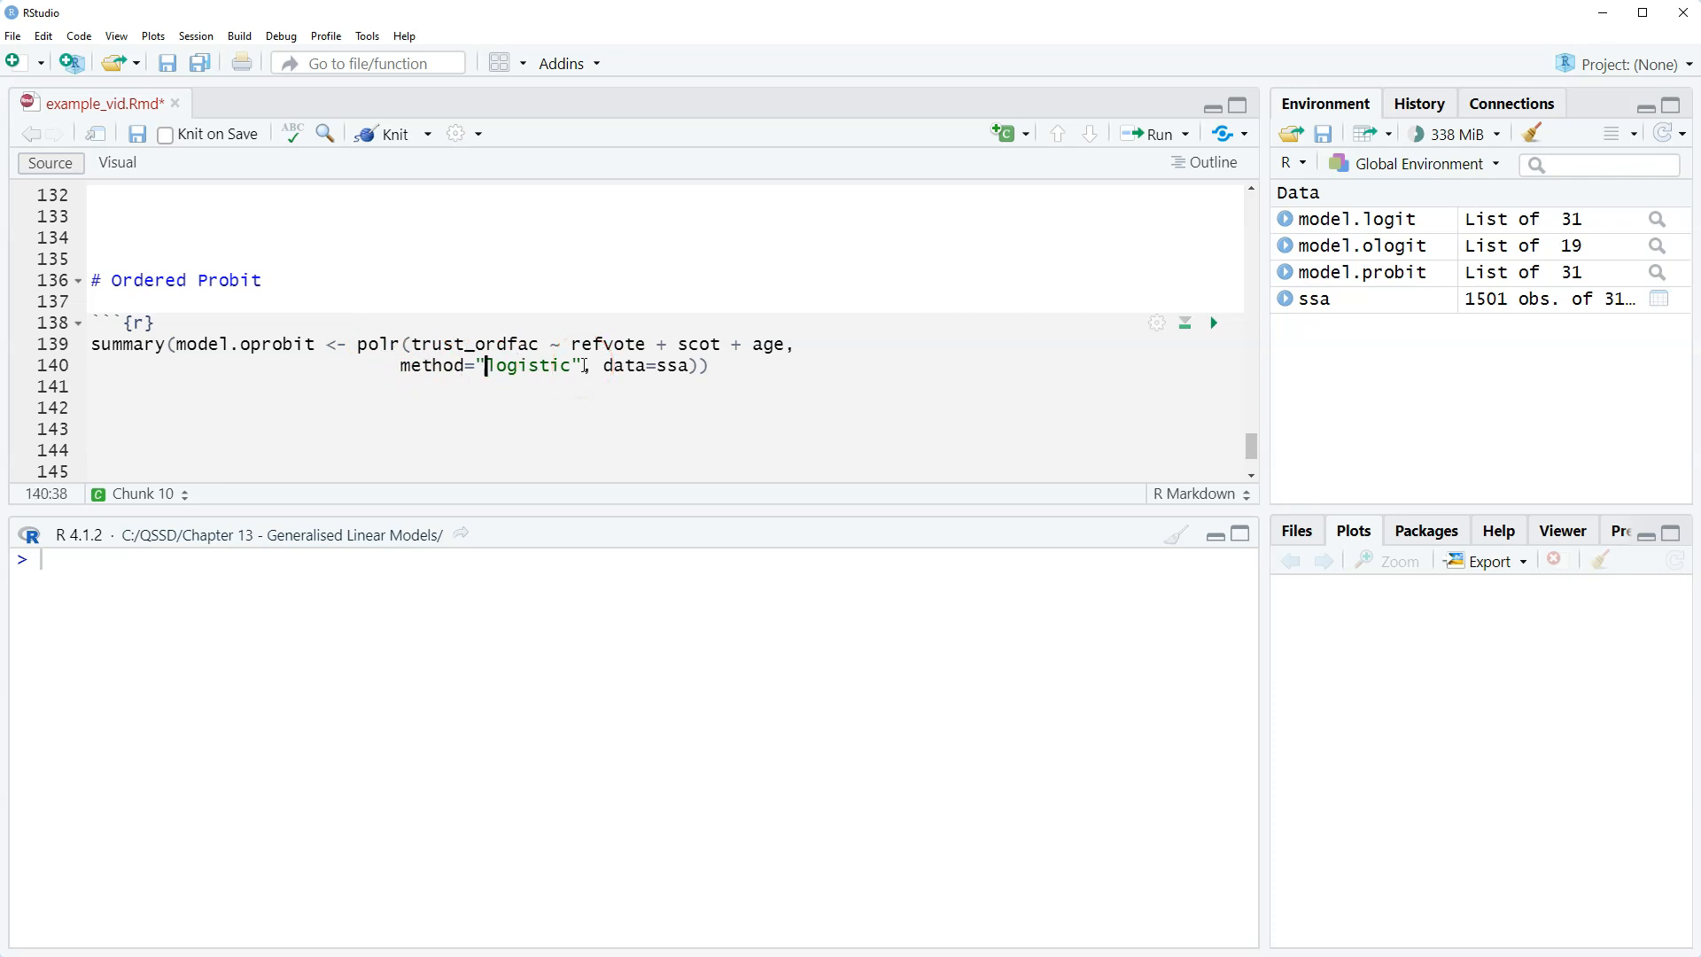
{"action": "double_click", "coordinate": [528, 365]}
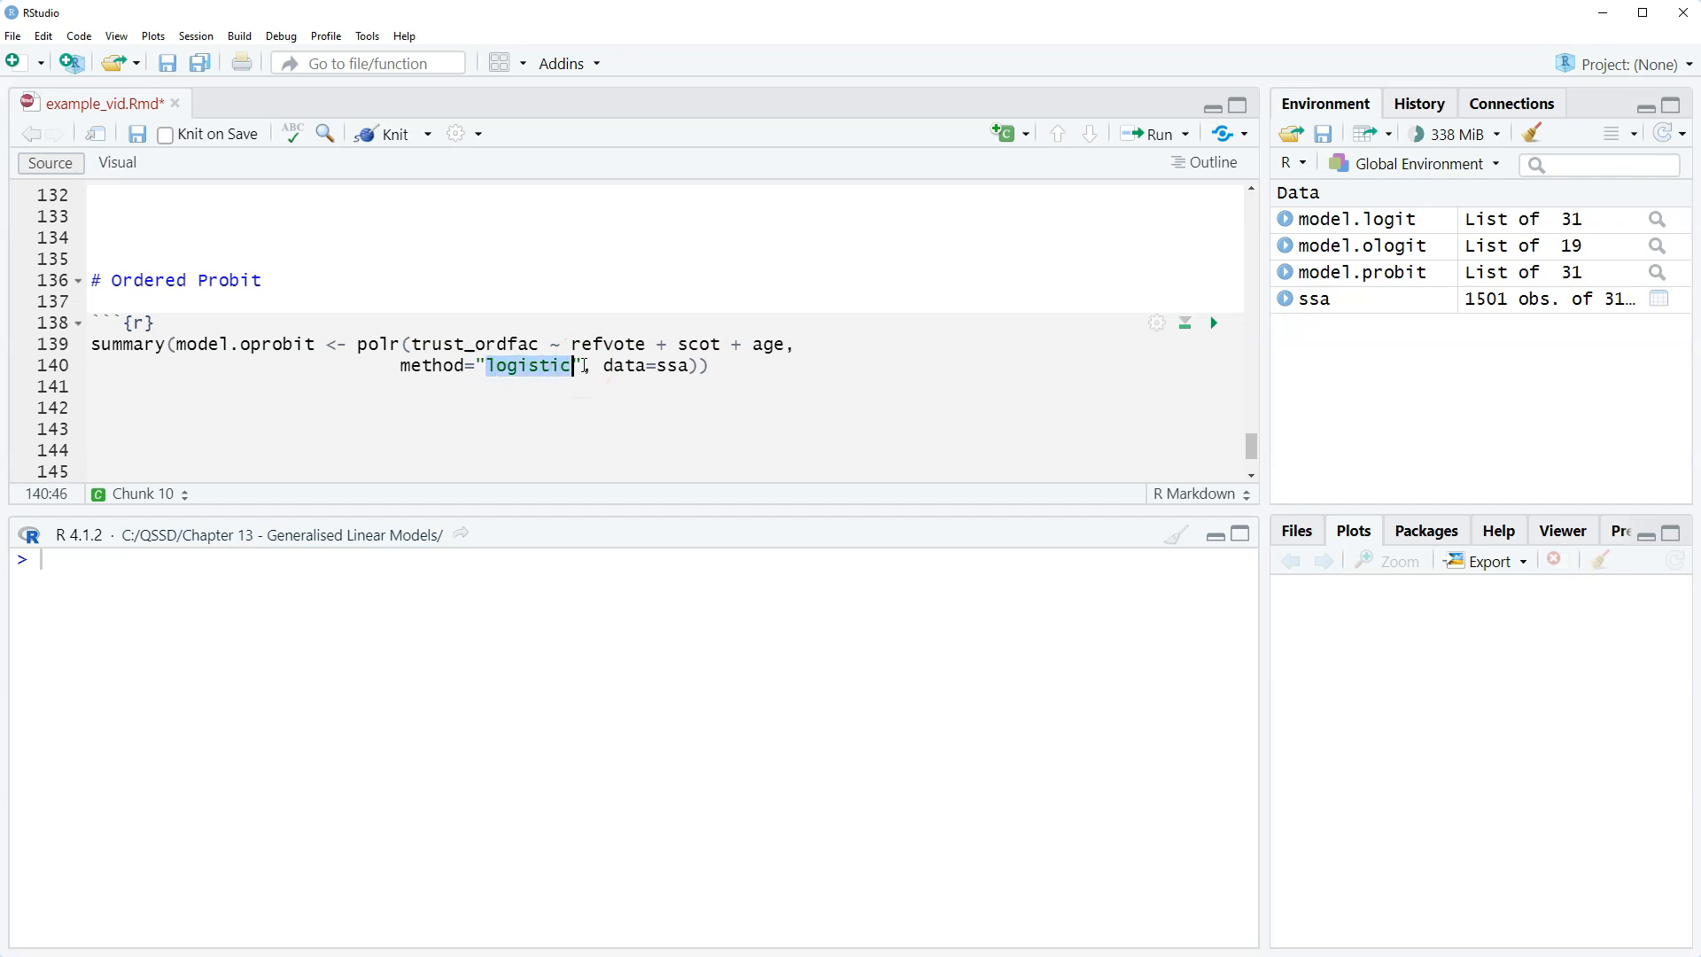
{"action": "type", "text": "probit"}
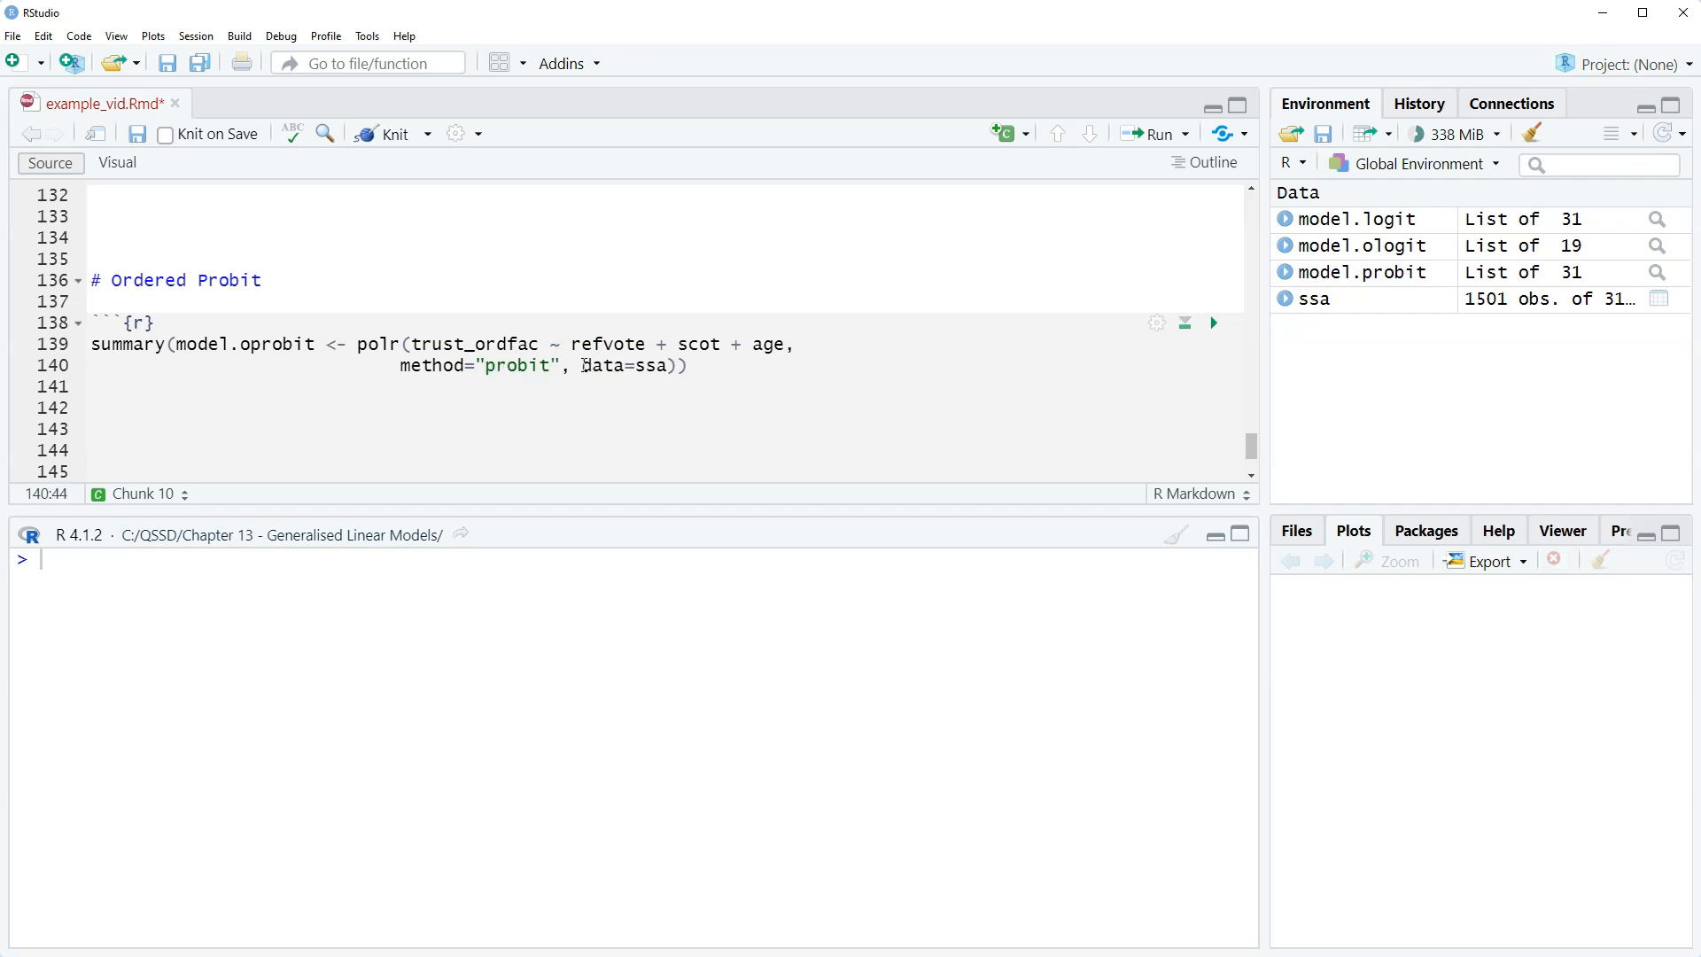
{"action": "left_click", "coordinate": [98, 366]}
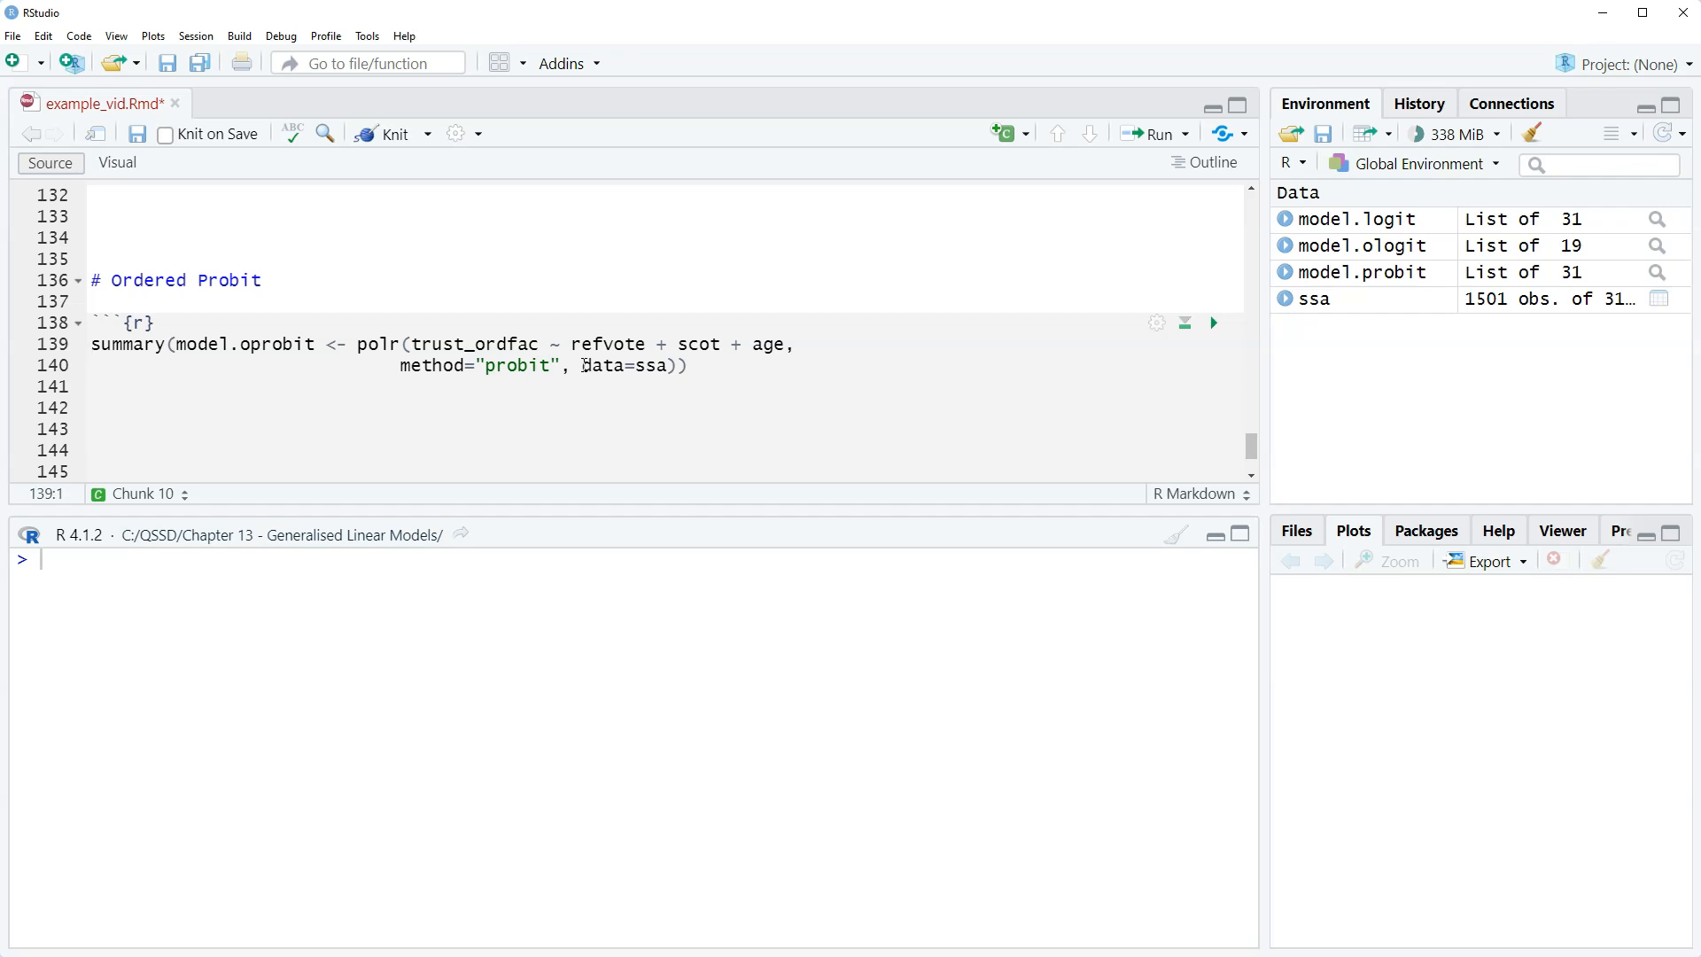
Step: Run the chunk to fit model.oprobit and print its summary in the console
{"action": "left_click", "coordinate": [1212, 323]}
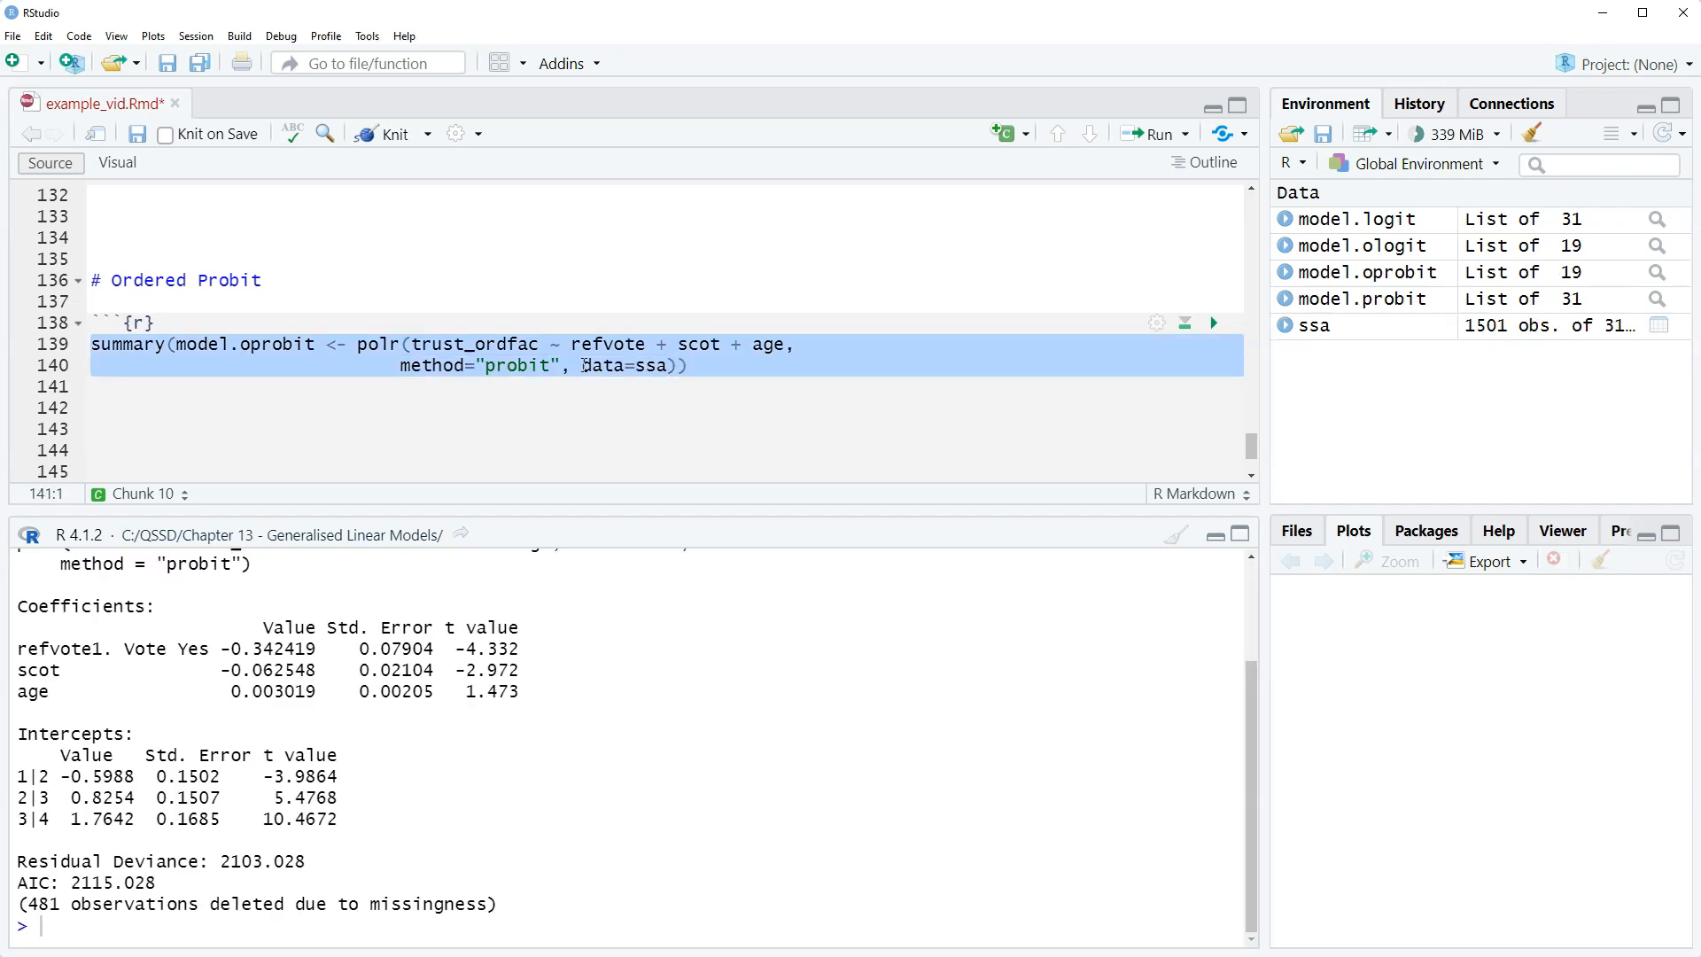
{"action": "mouse_move", "coordinate": [739, 835]}
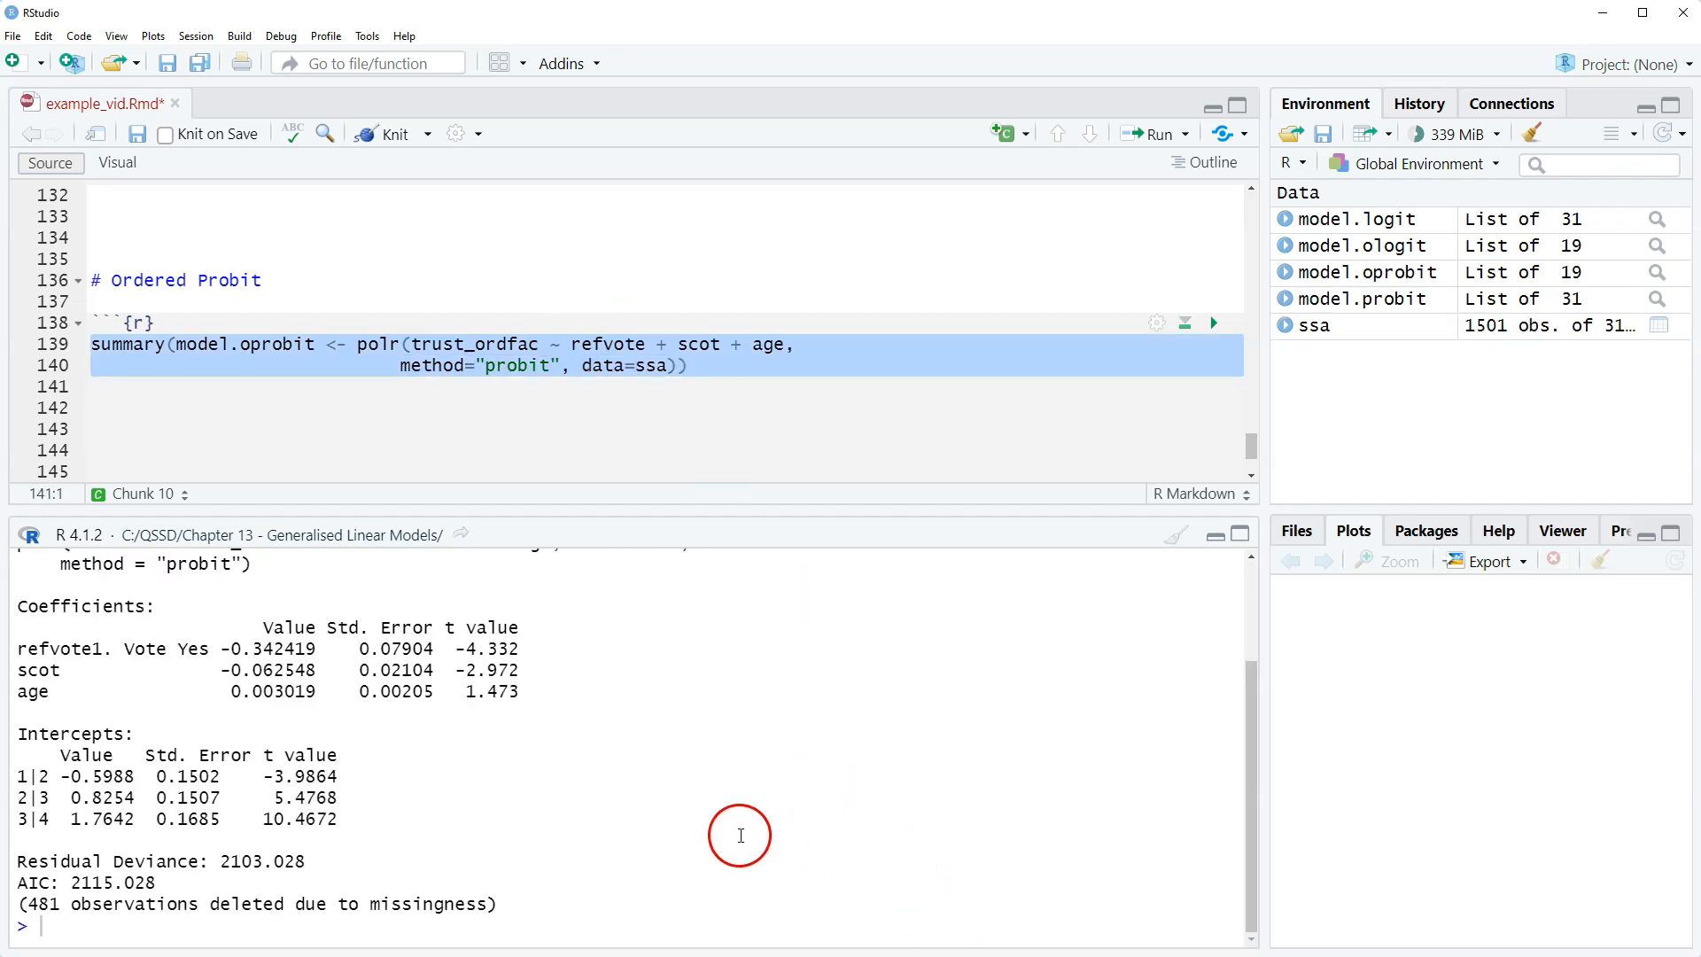
{"action": "mouse_move", "coordinate": [670, 780]}
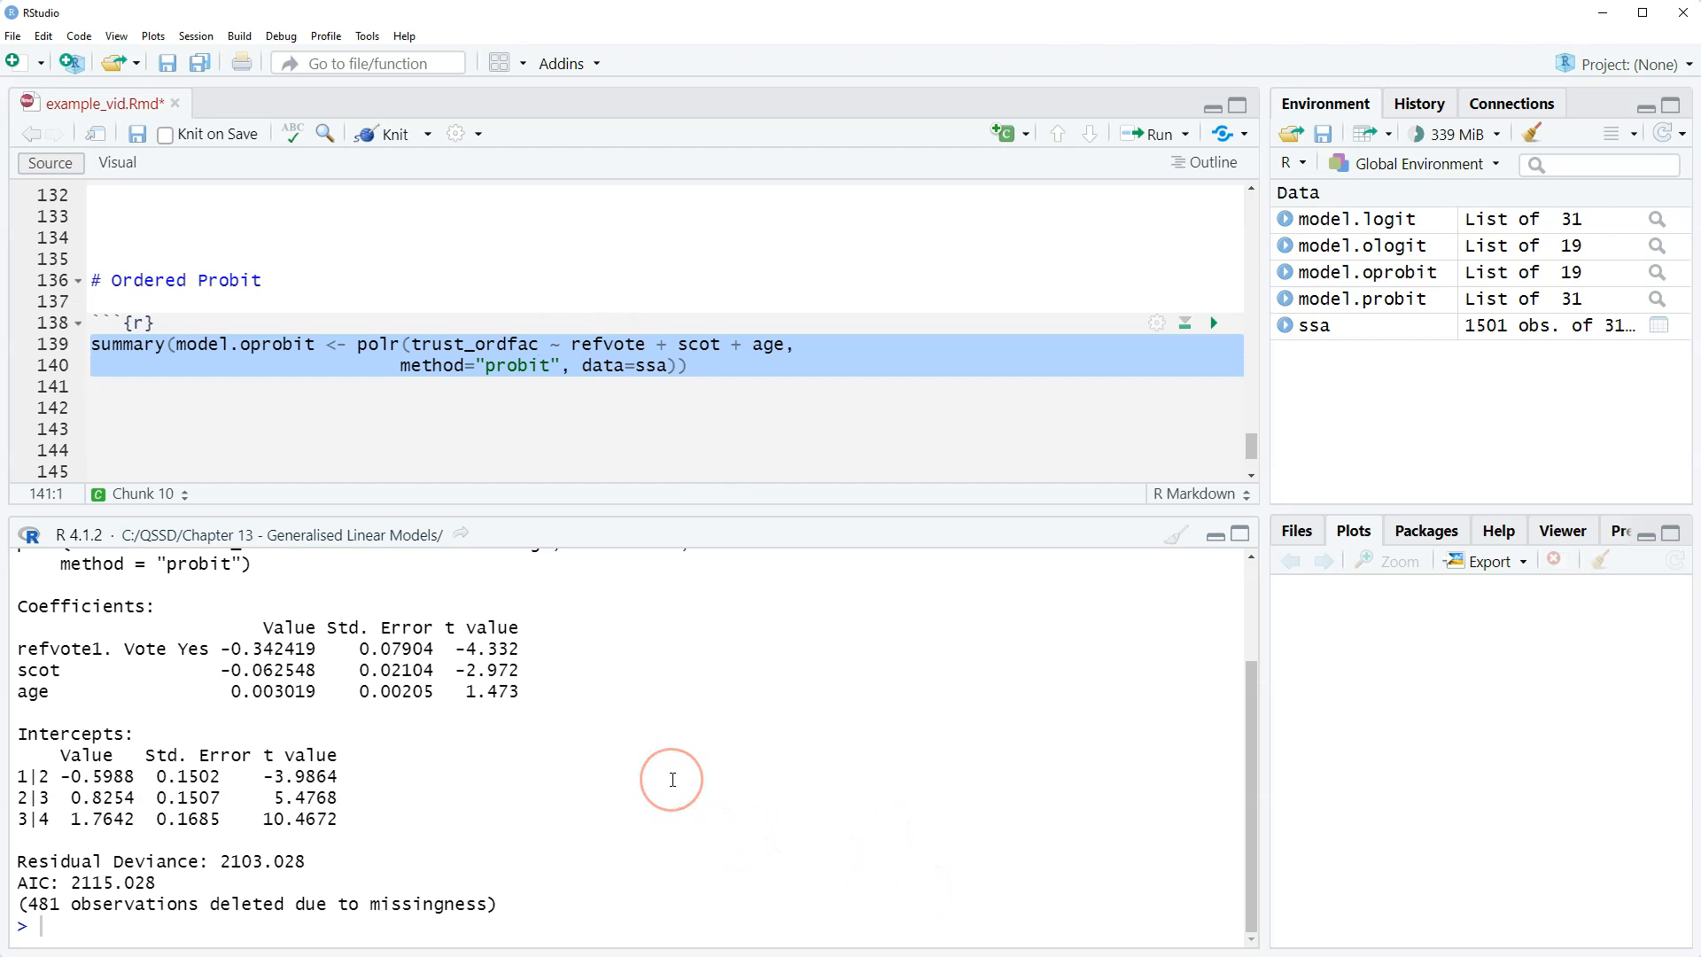